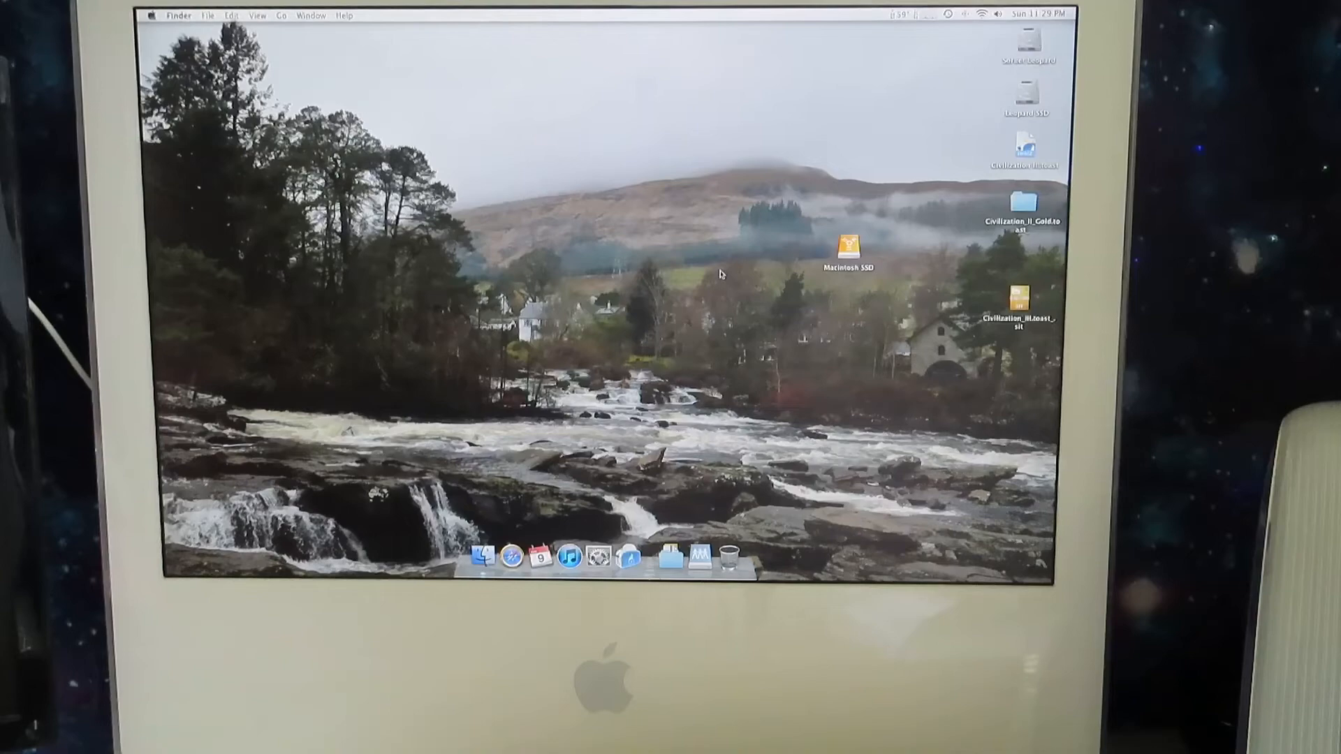
- Open the Utilities folder so Disk Utility is listed among the utility apps
{"action": "left_click", "coordinate": [848, 248]}
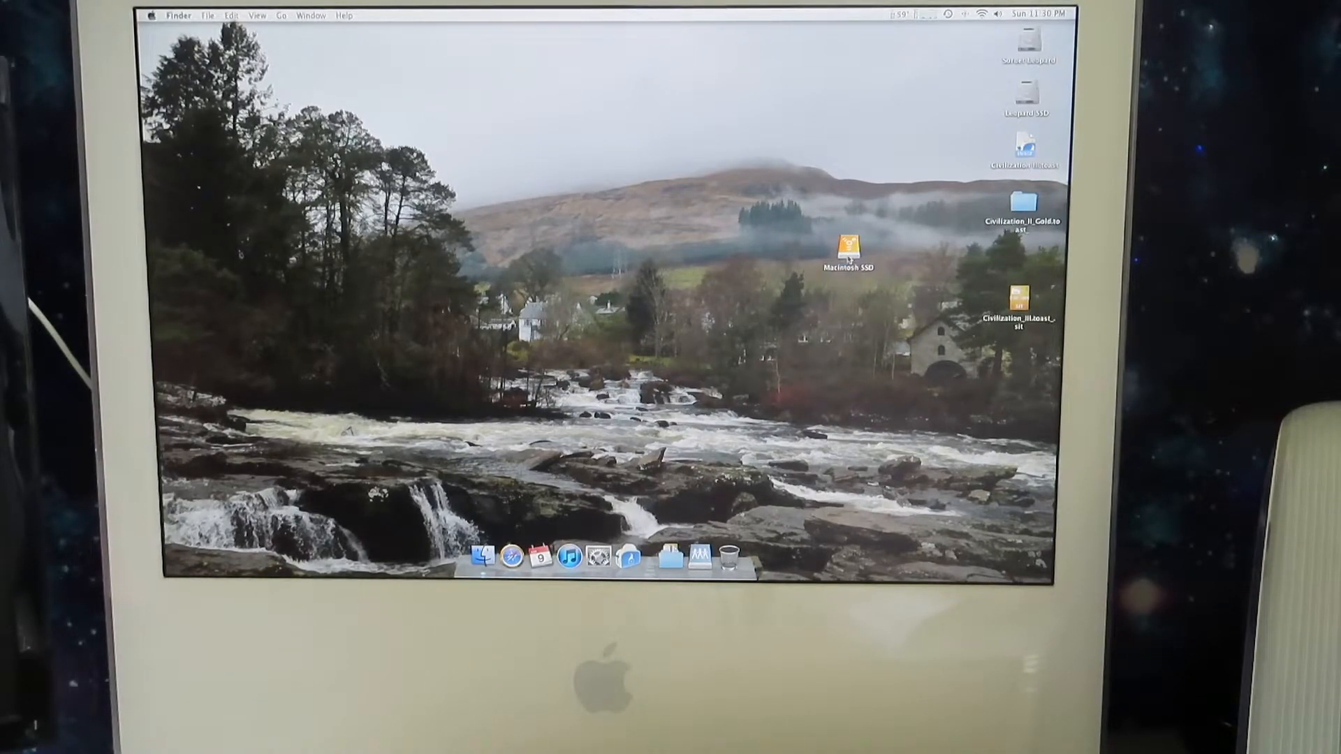
{"action": "double_click", "coordinate": [848, 253]}
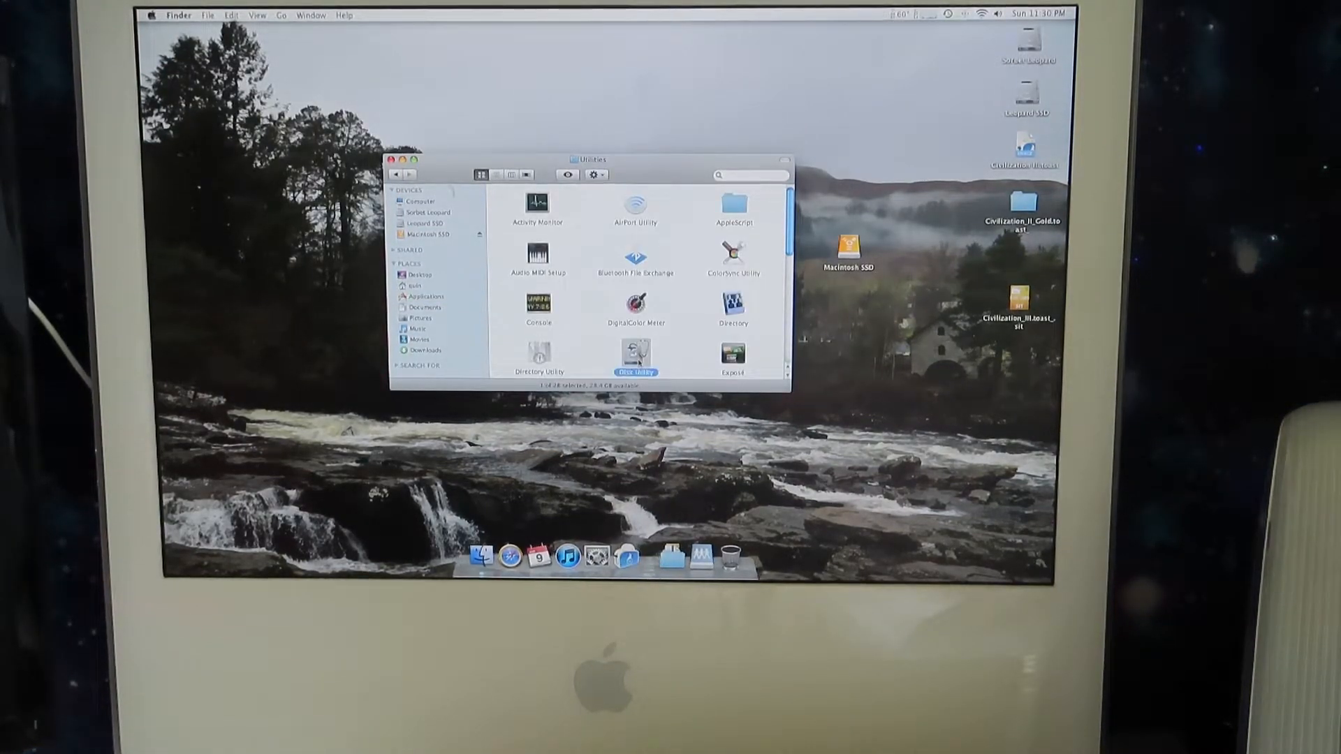
- Launch Disk Utility, try restoring Sorbet Leopard.dmg onto Macintosh SSD, and acknowledge the failure alert
{"action": "double_click", "coordinate": [634, 353]}
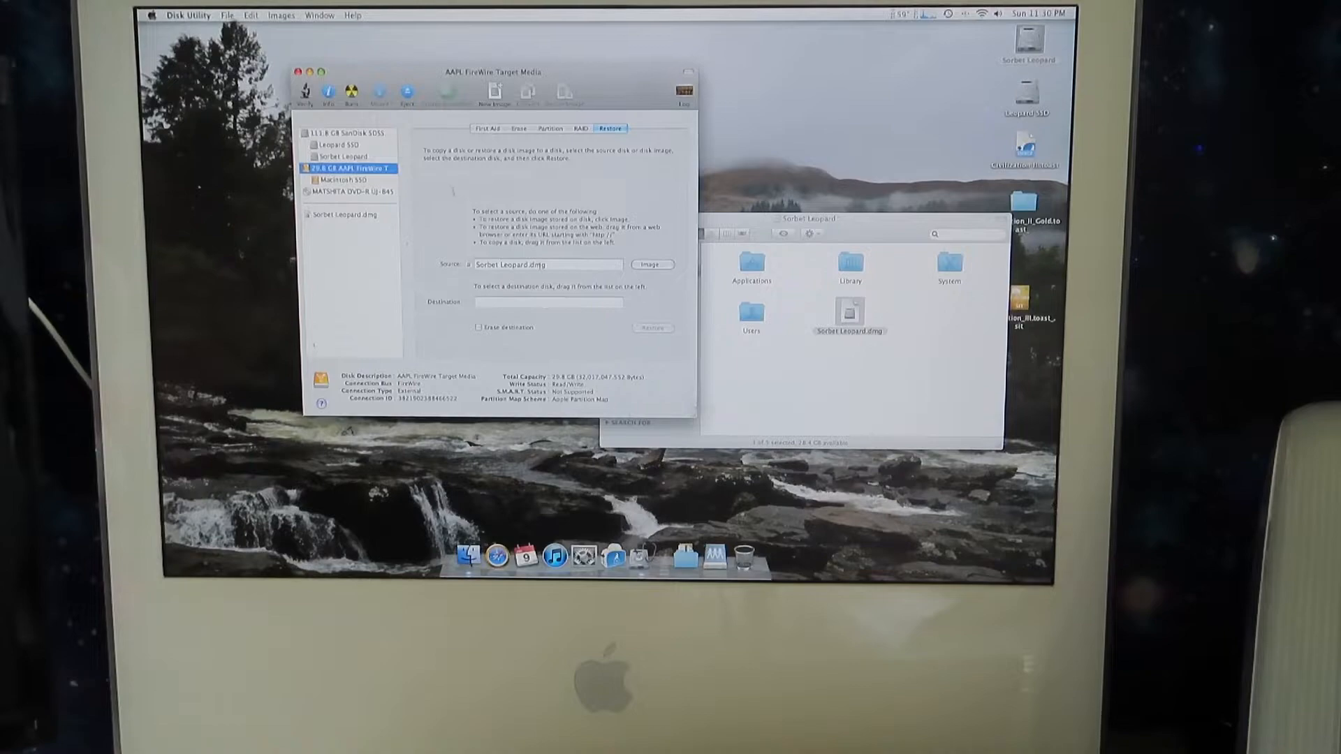
{"action": "mouse_move", "coordinate": [343, 181]}
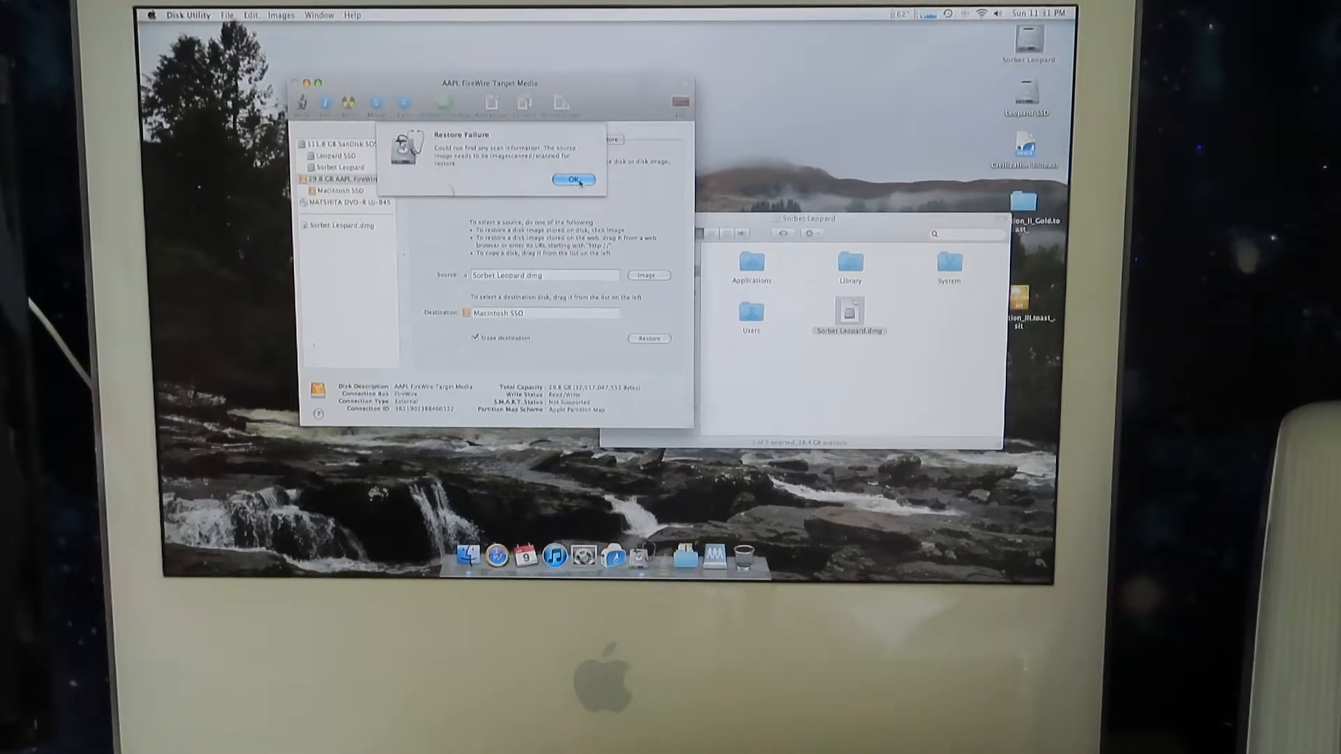
{"action": "left_click", "coordinate": [577, 180]}
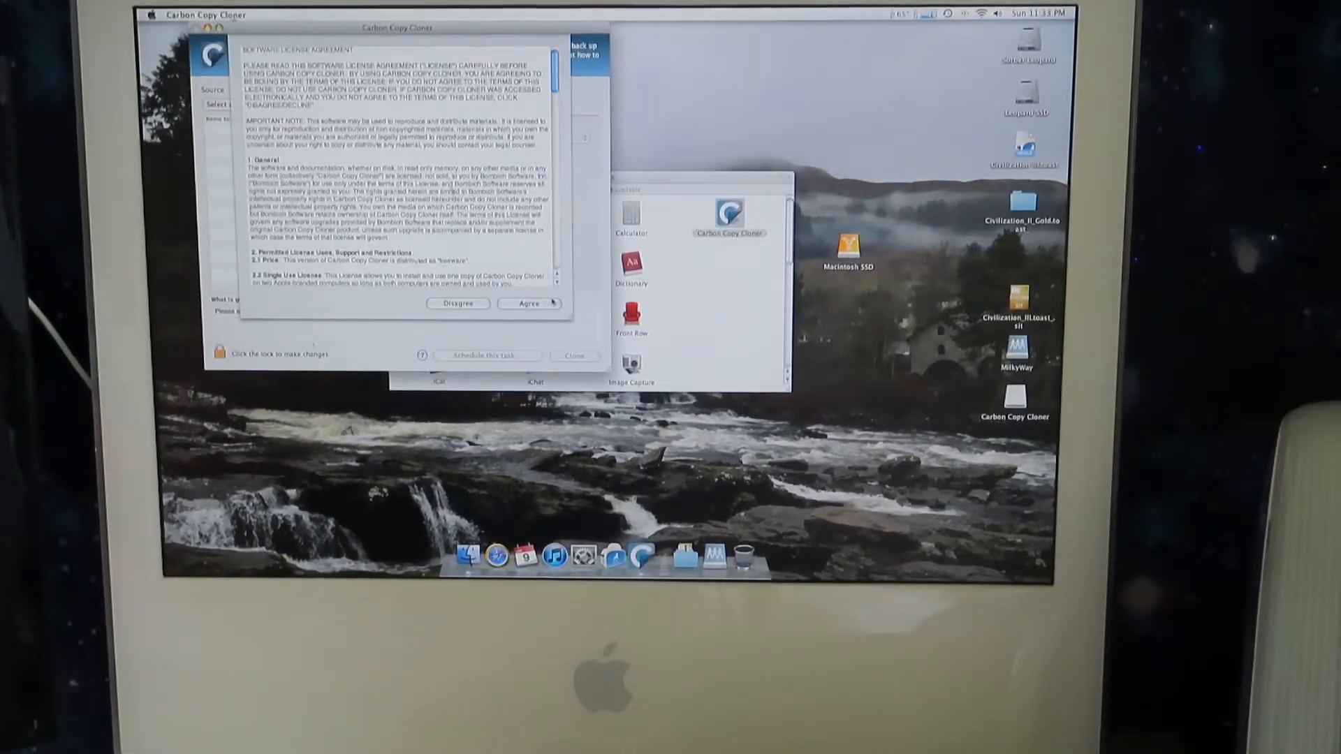
- Accept the Carbon Copy Cloner license and set source Sorbet Leopard, destination Macintosh SSD
{"action": "left_click", "coordinate": [528, 303]}
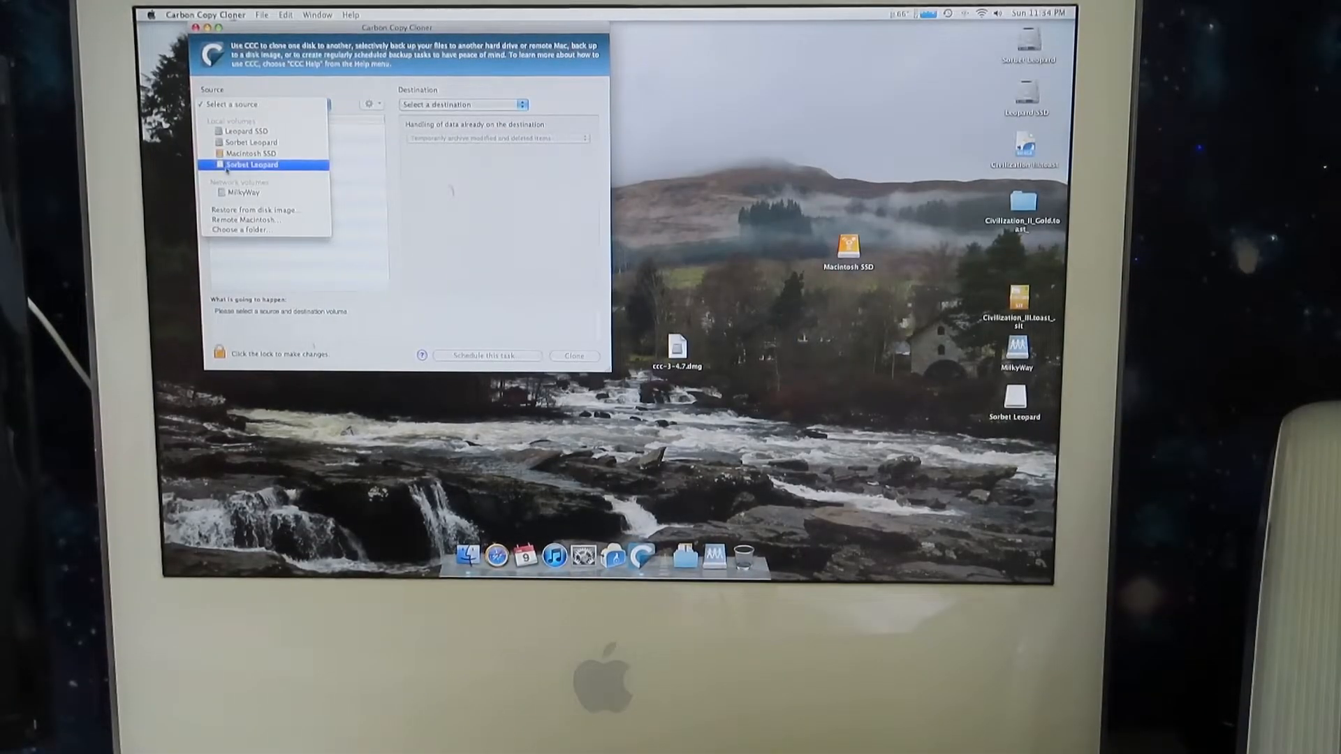
{"action": "left_click", "coordinate": [460, 103]}
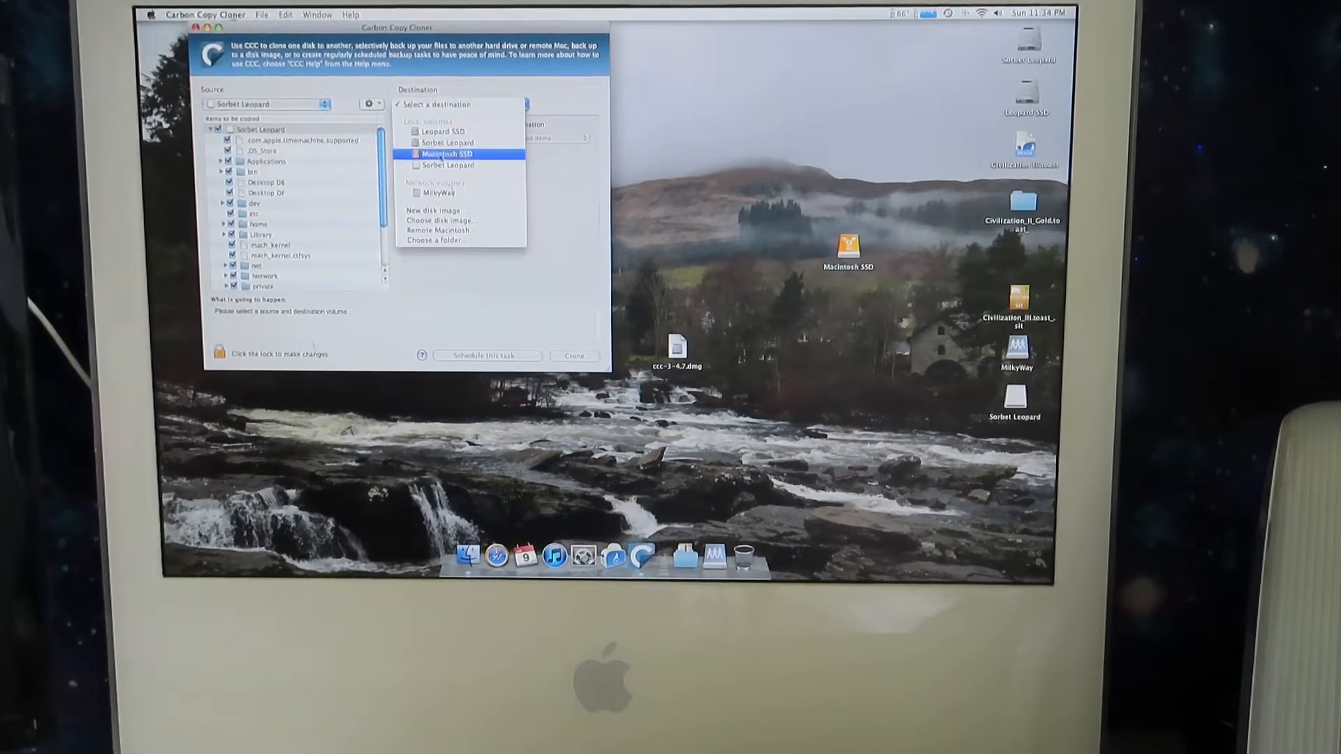
{"action": "left_click", "coordinate": [444, 154]}
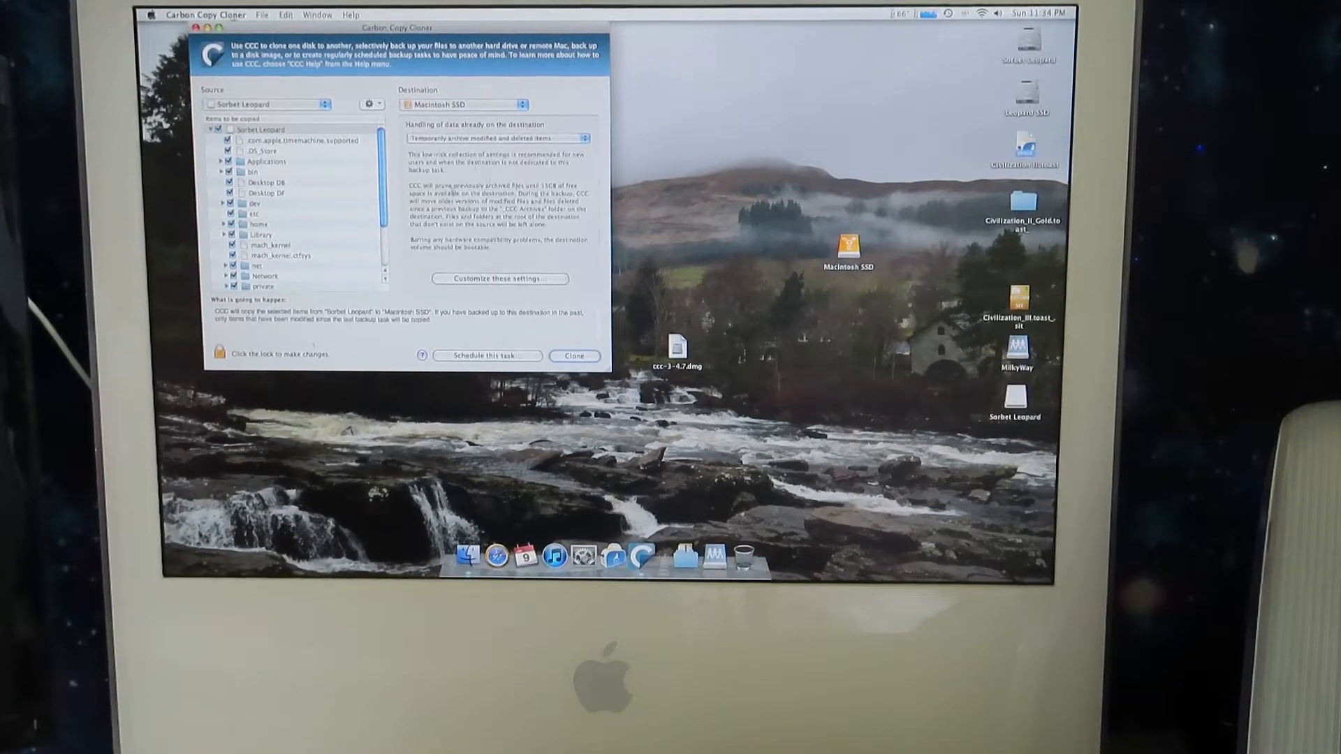
- Choose 'Delete anything that doesn't exist on the source' and start the clone onto Macintosh SSD
{"action": "left_click", "coordinate": [497, 139]}
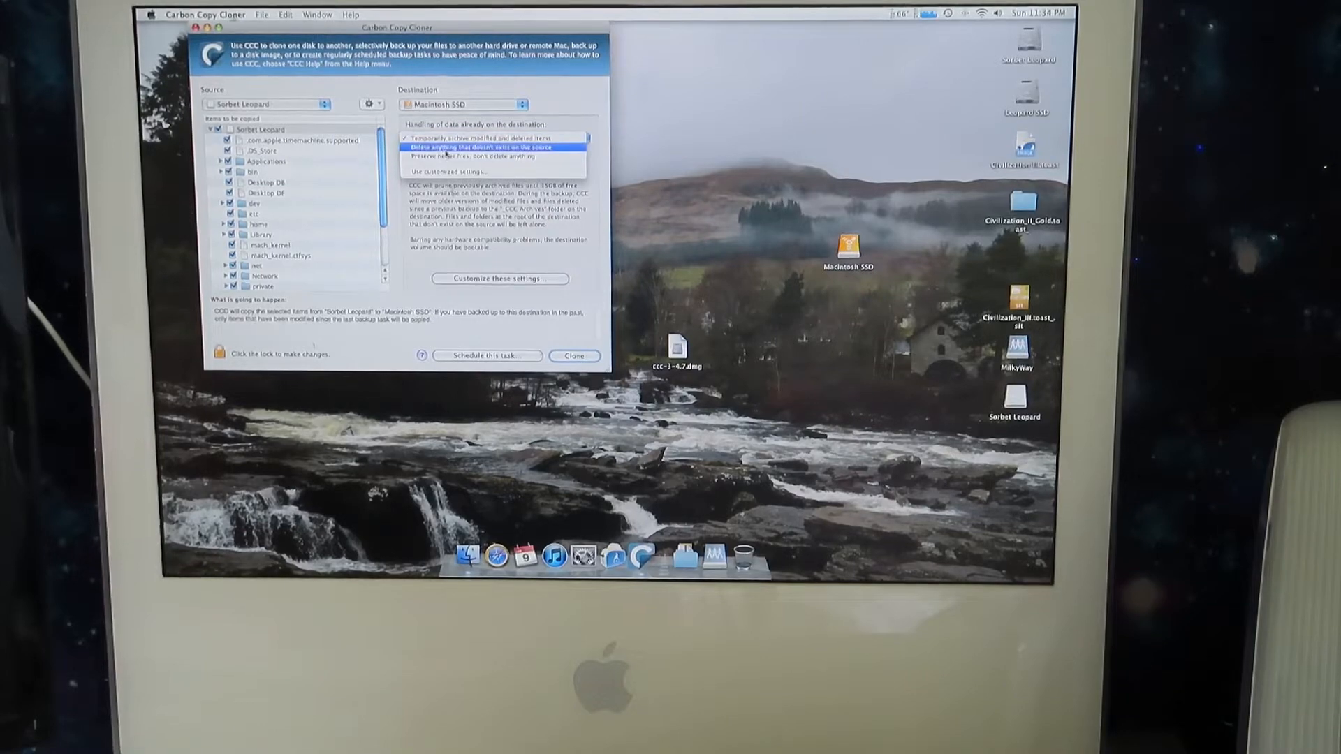
{"action": "left_click", "coordinate": [574, 356]}
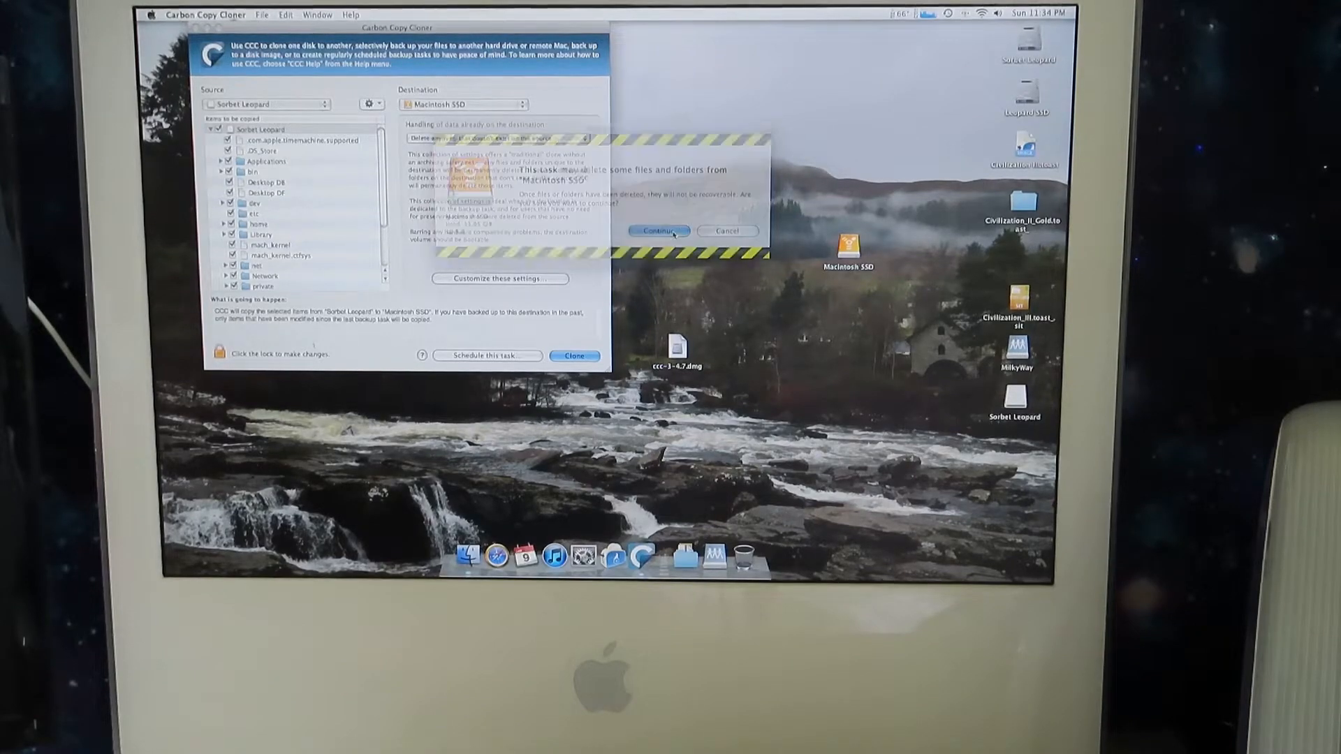
{"action": "left_click", "coordinate": [657, 231]}
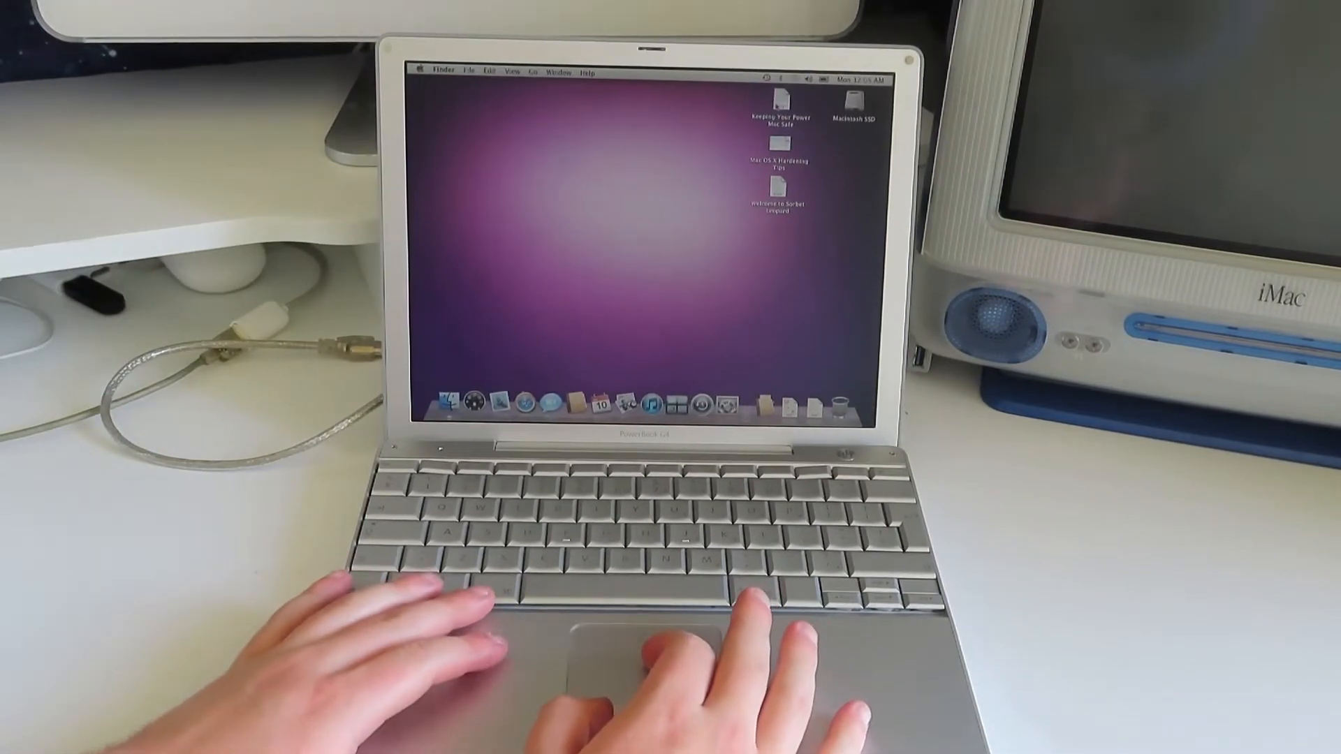
- Clear the Sorbet Leopard welcome and hardening-tips documents off the PowerBook desktop
{"action": "double_click", "coordinate": [775, 117]}
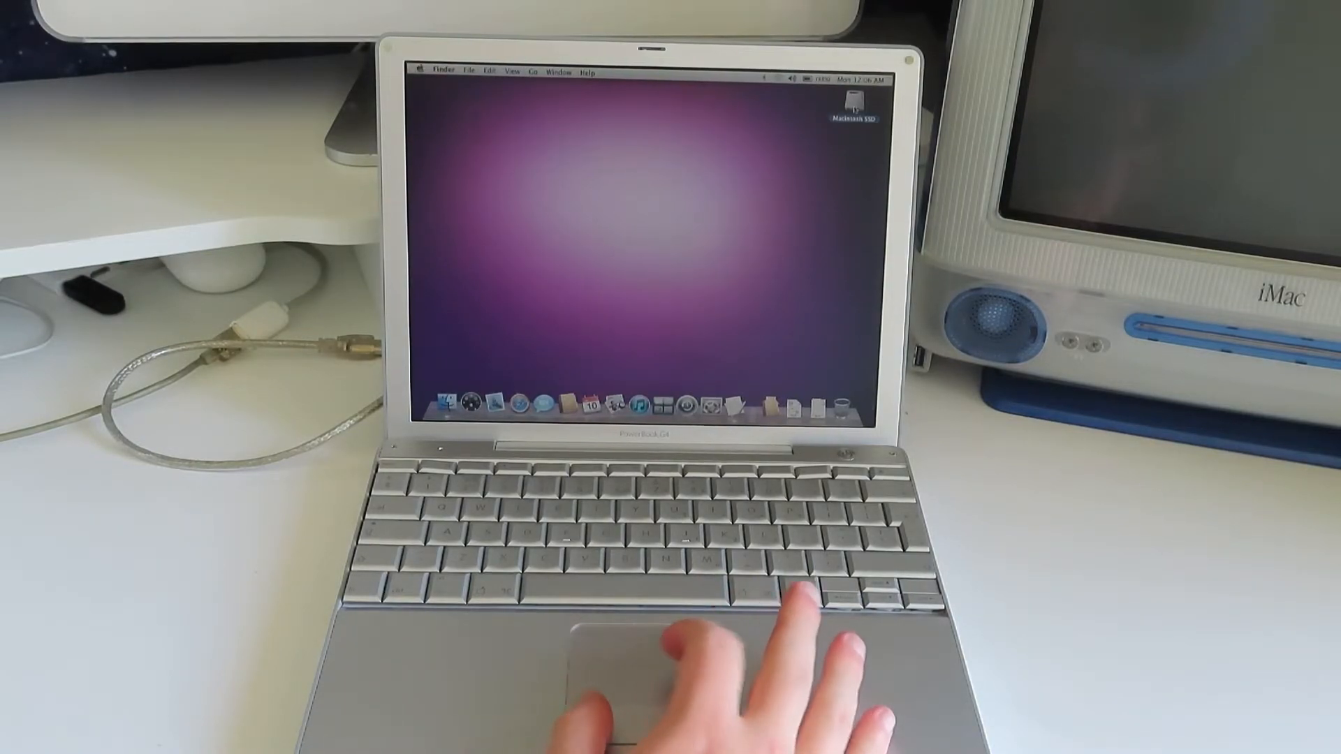
{"action": "double_click", "coordinate": [866, 102]}
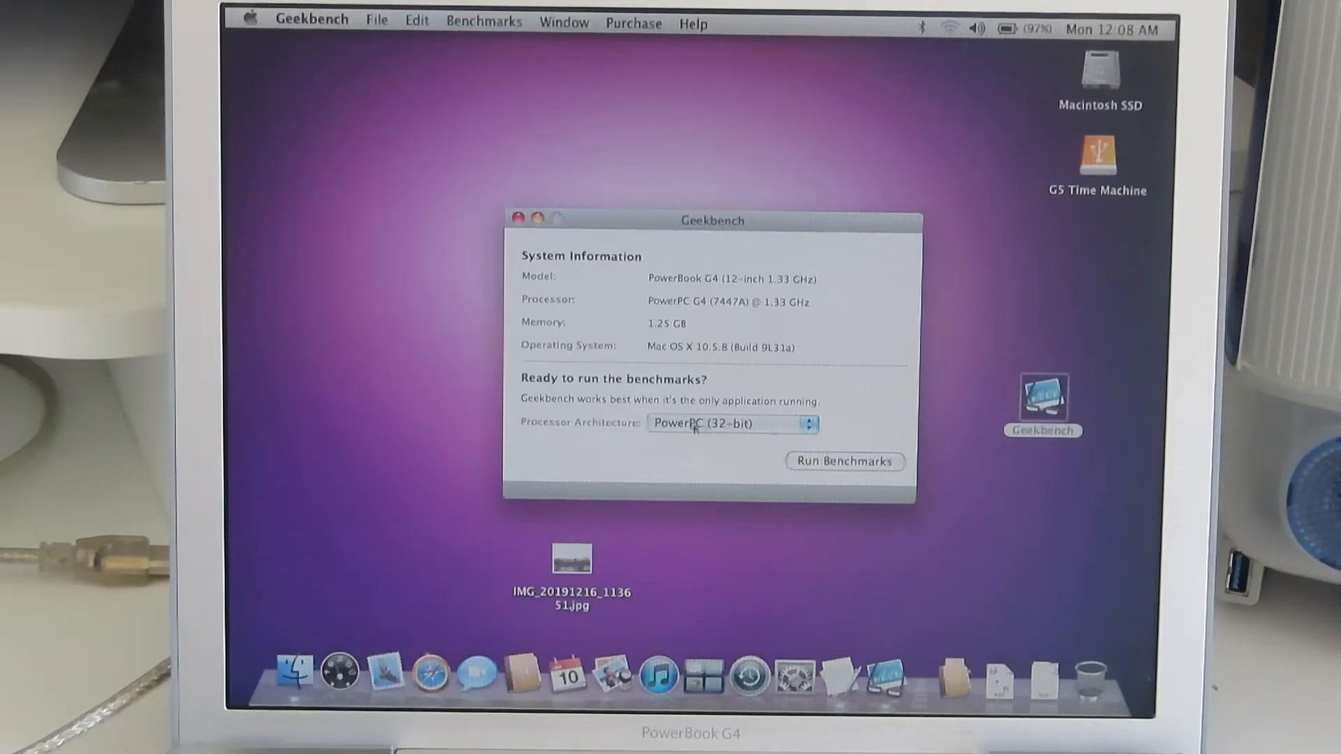
- Run the Geekbench benchmarks with PowerPC (32-bit) architecture on the PowerBook G4
{"action": "left_click", "coordinate": [843, 462]}
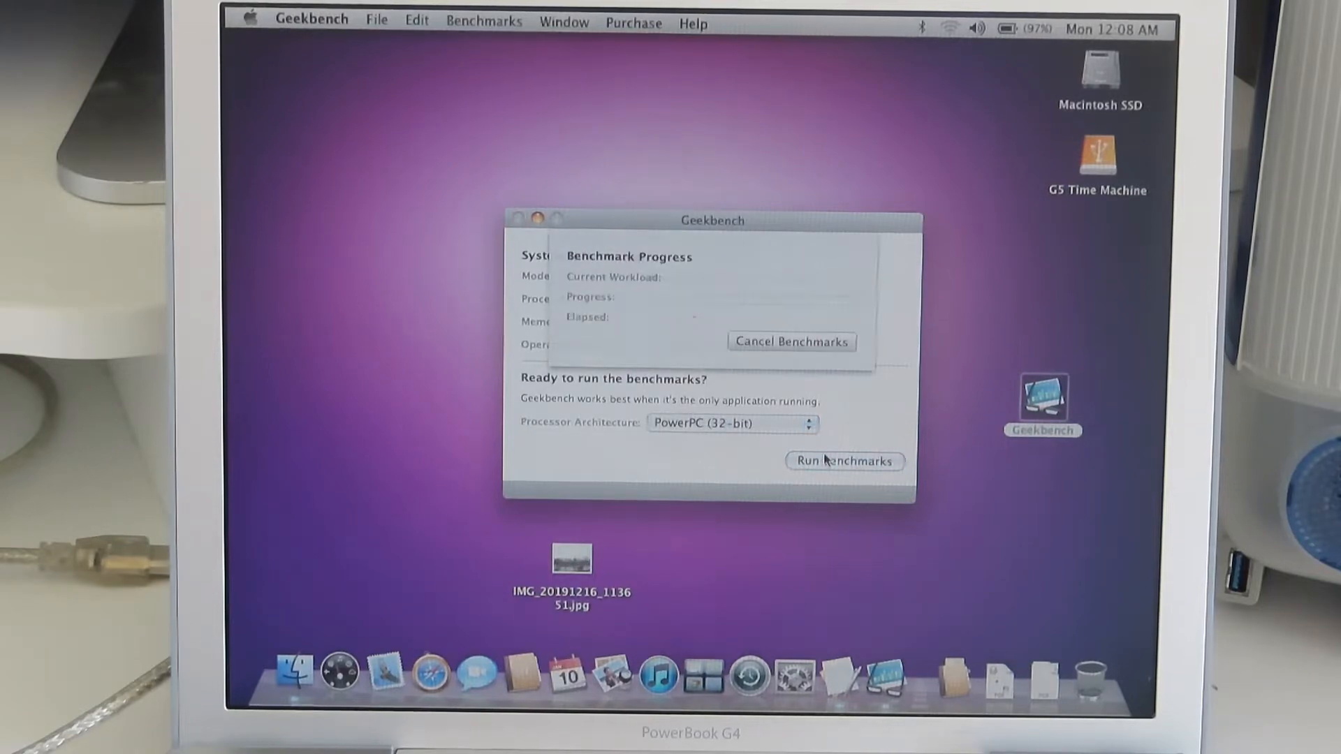
{"action": "left_click", "coordinate": [843, 461]}
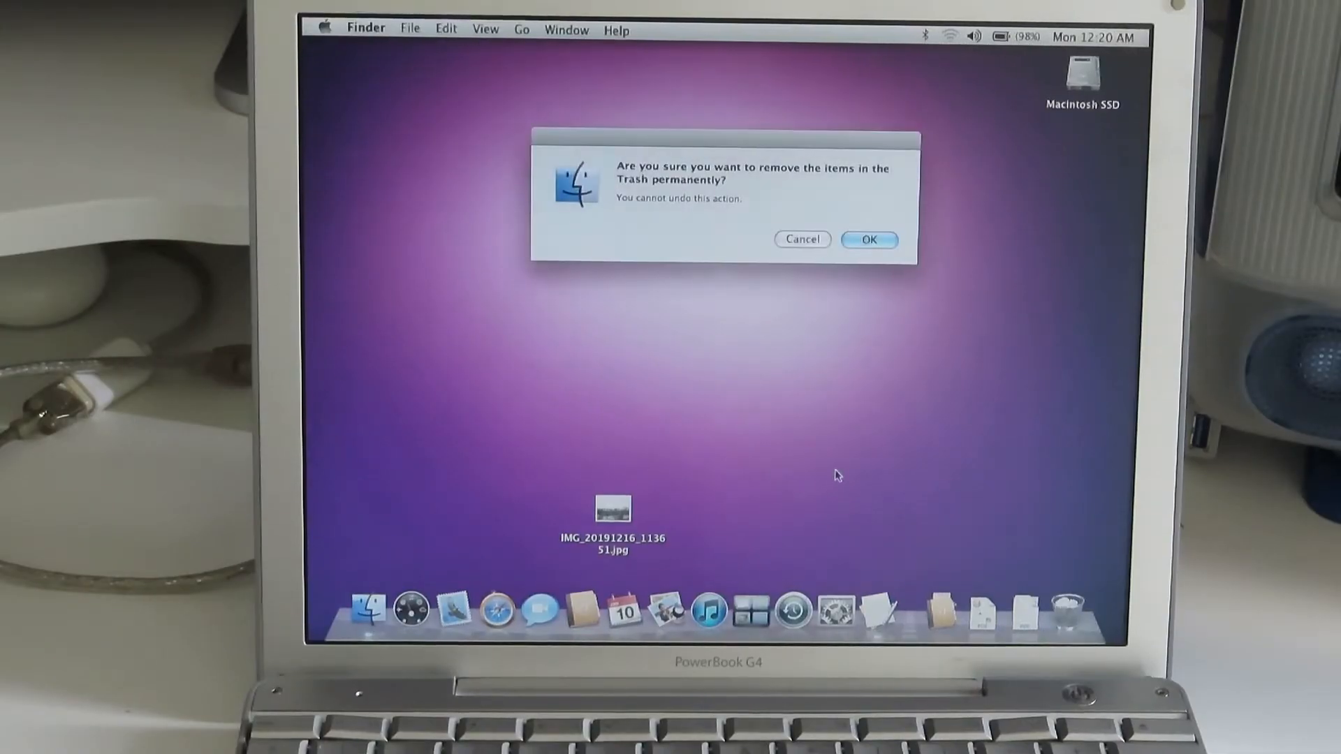
- Confirm permanently deleting the Trash items to empty the Trash
{"action": "left_click", "coordinate": [867, 239]}
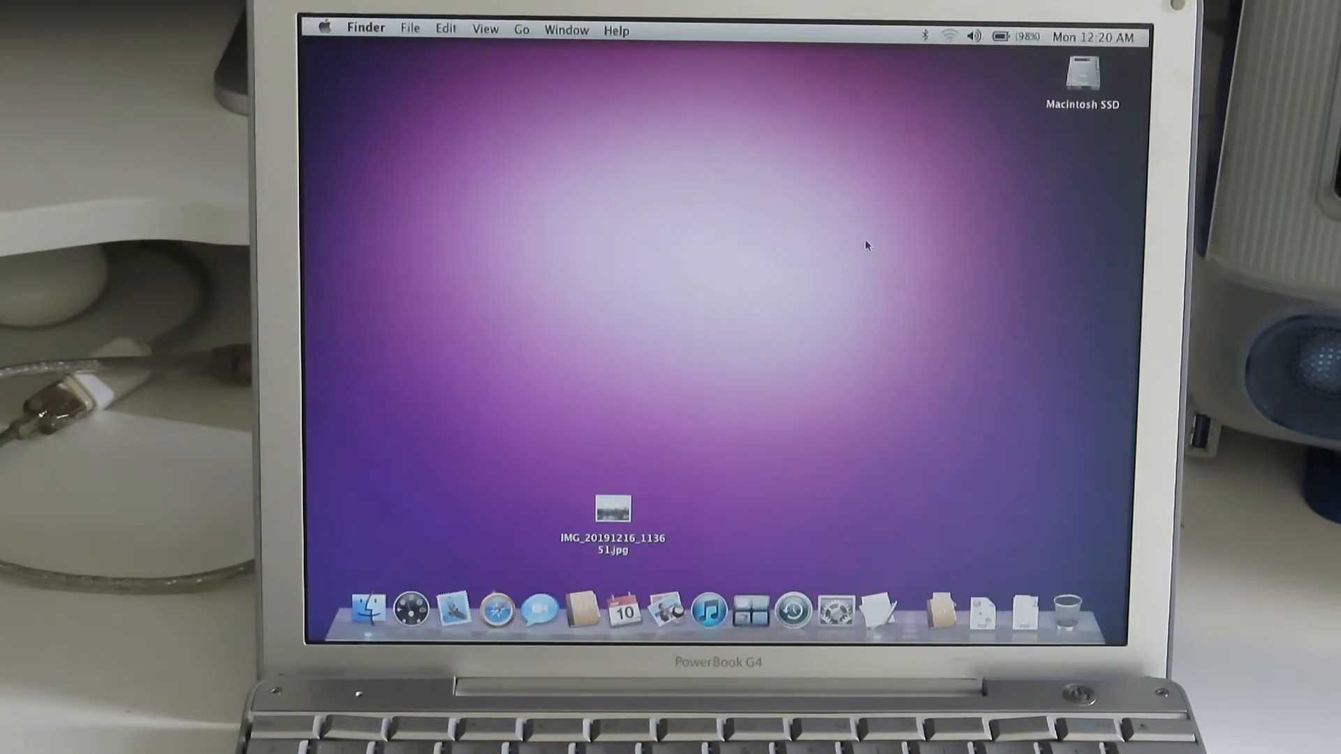
{"action": "mouse_move", "coordinate": [428, 478]}
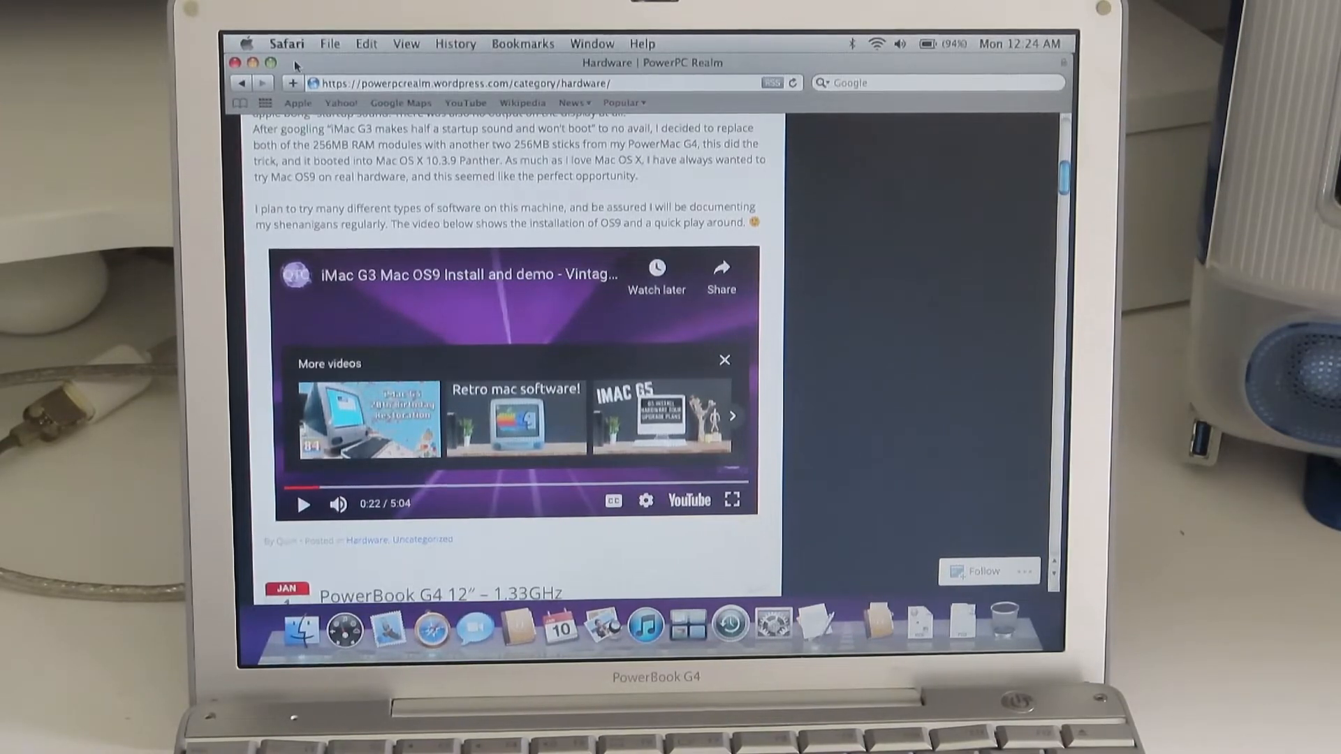
- Visit Macintosh Repository and browse its Applications software category
{"action": "left_click", "coordinate": [288, 43]}
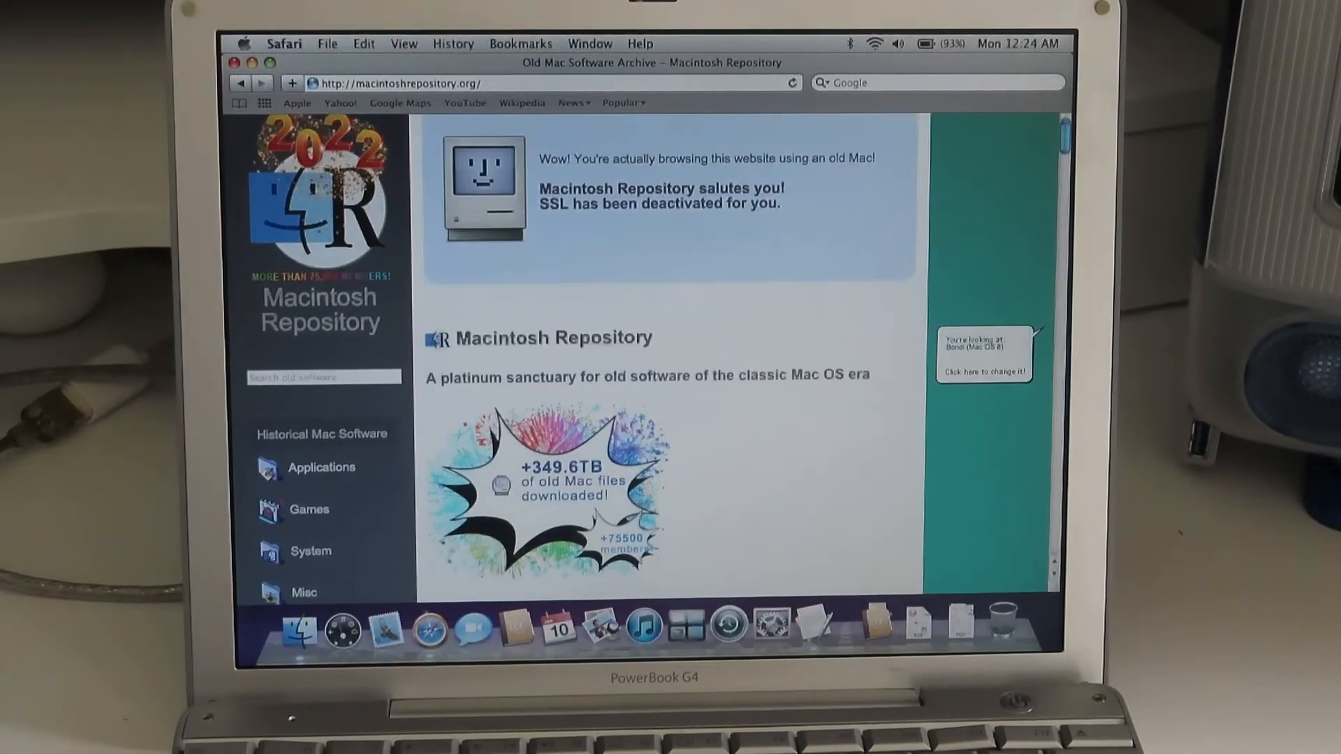
{"action": "scroll", "scroll_direction": "down", "scroll_amount": 3}
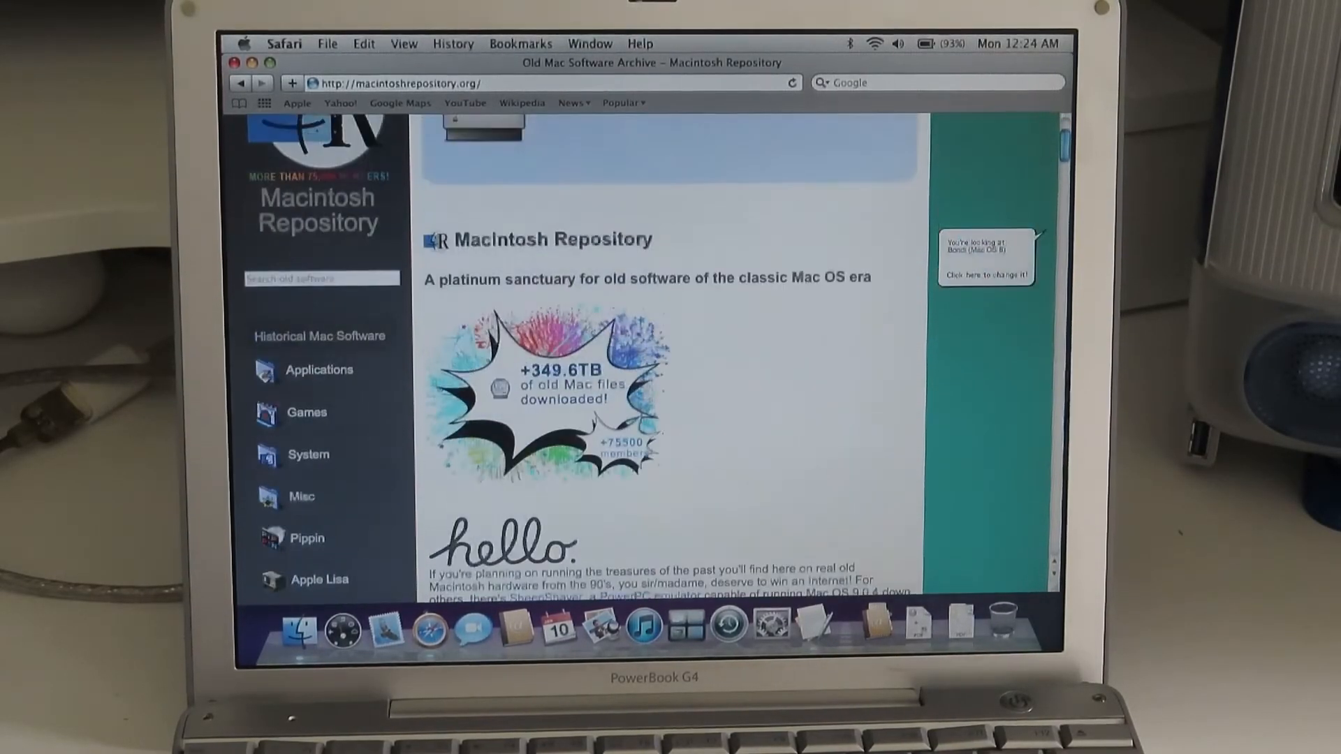
{"action": "left_click", "coordinate": [318, 368]}
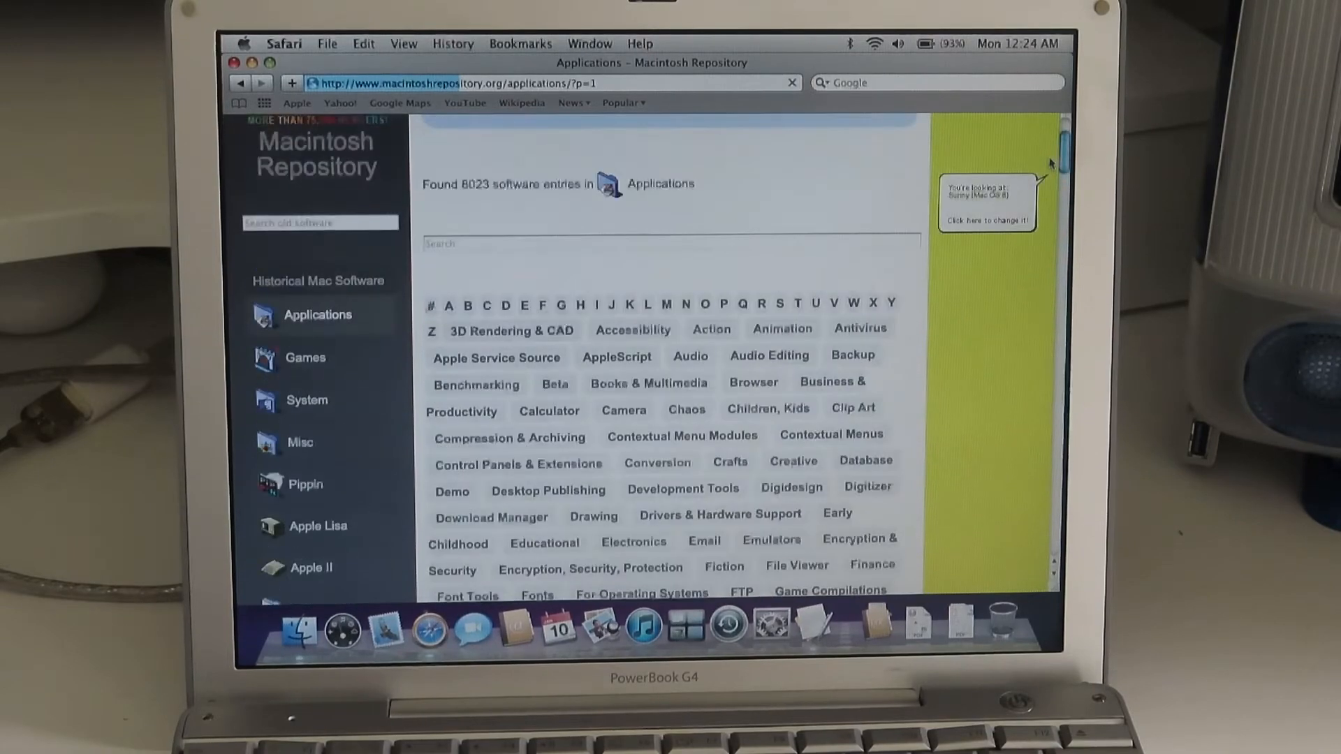
- Quit Safari to return to the Finder desktop
{"action": "left_click", "coordinate": [283, 43]}
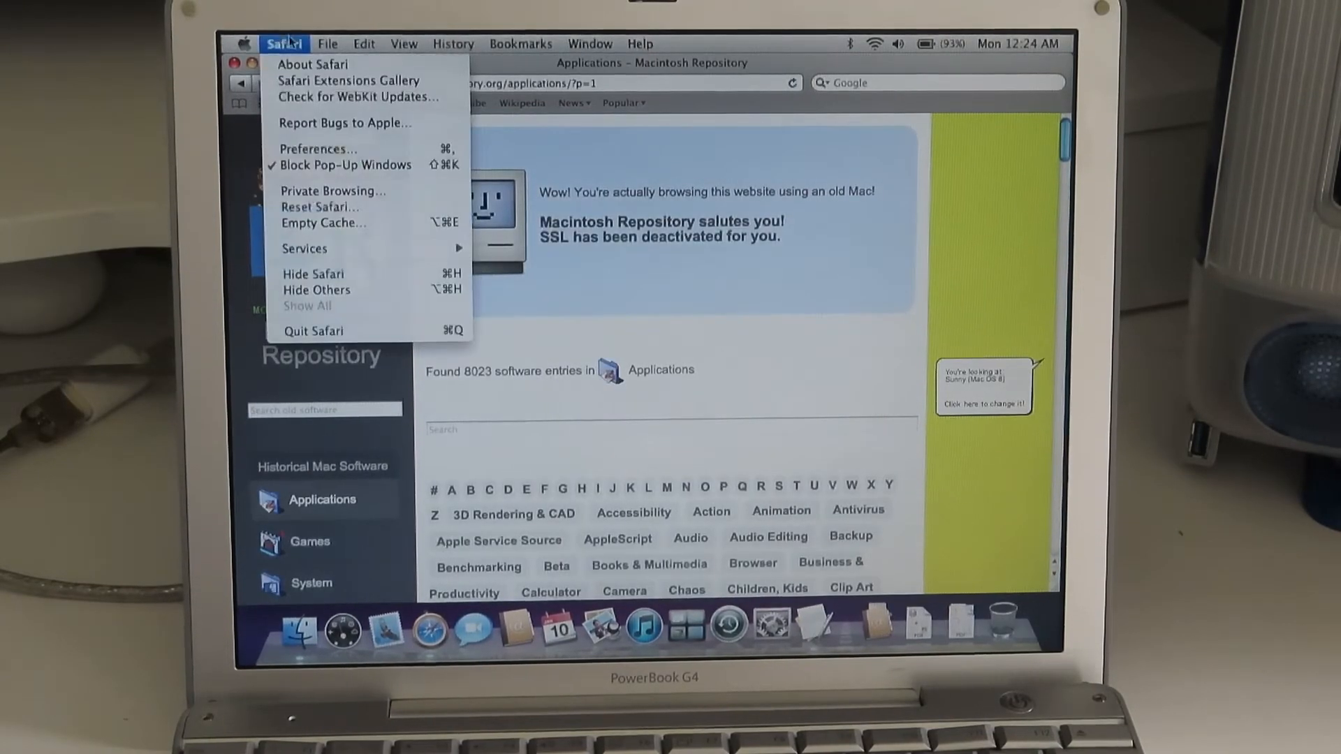
{"action": "mouse_move", "coordinate": [311, 331]}
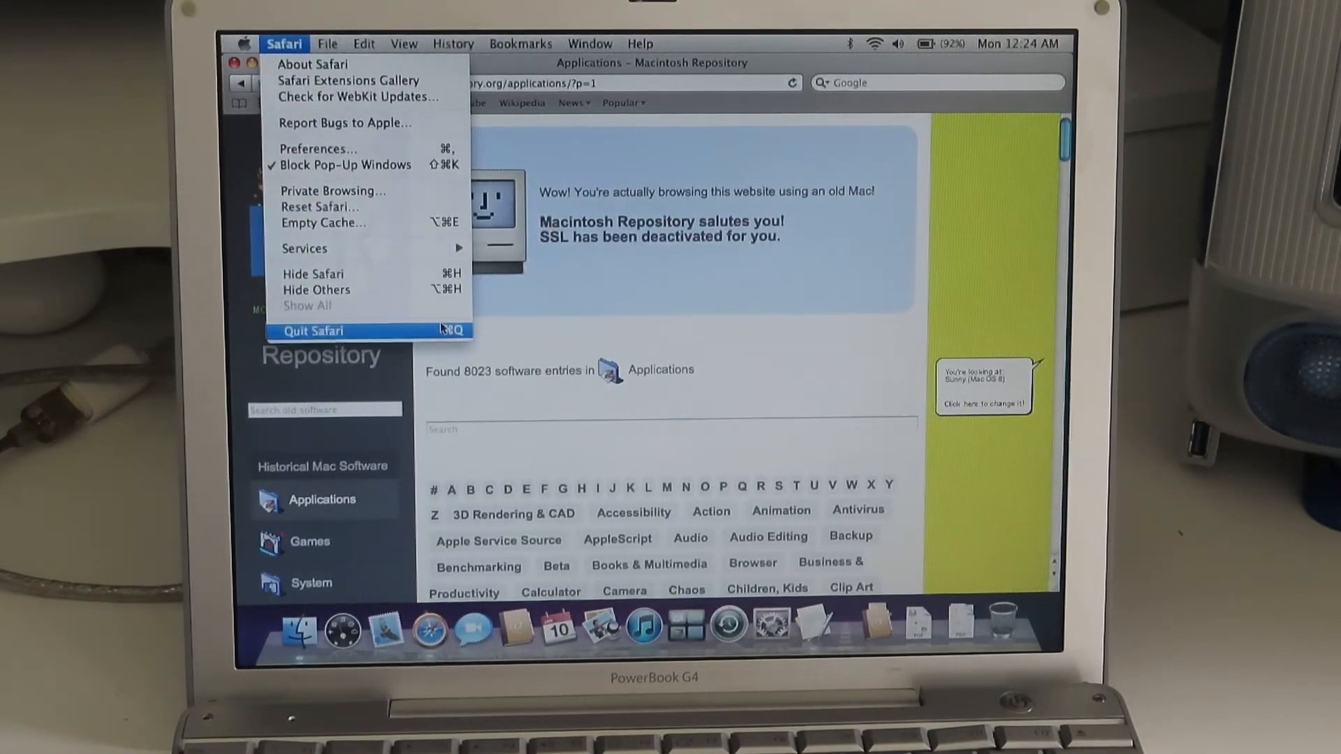
{"action": "left_click", "coordinate": [313, 331]}
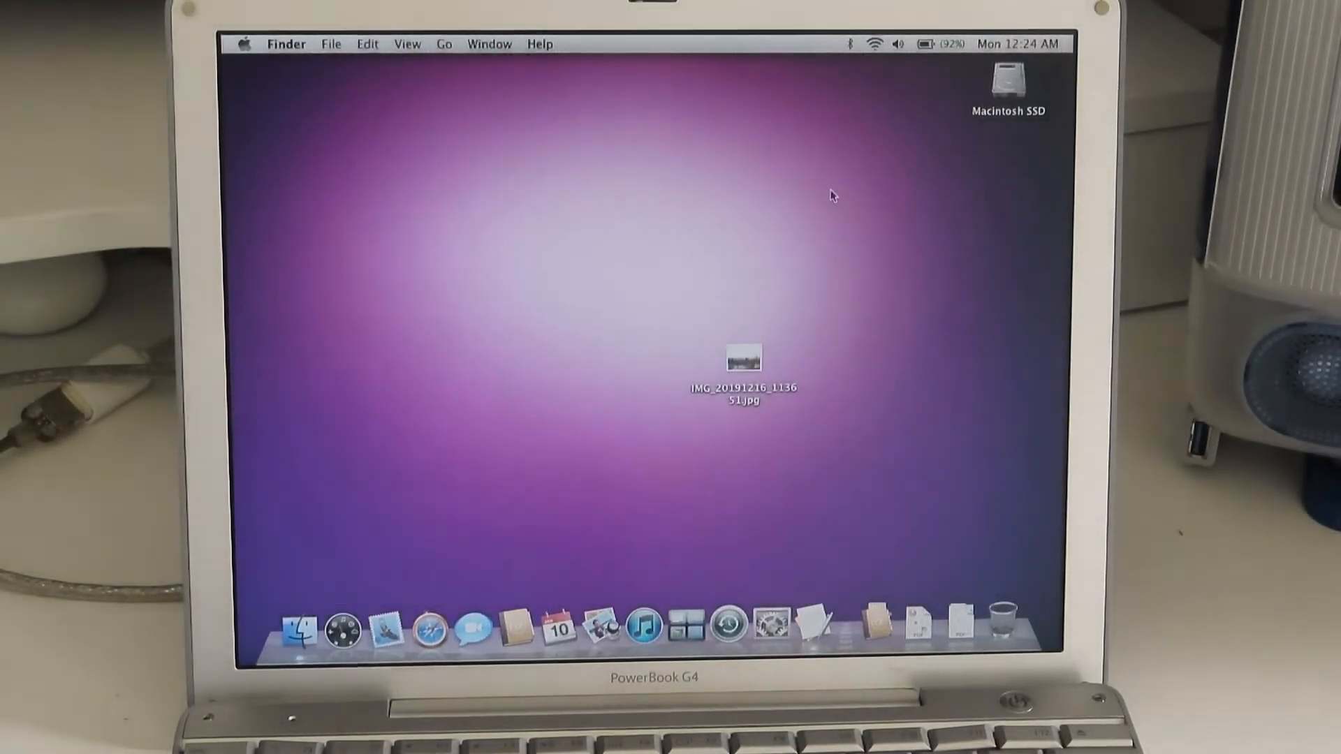